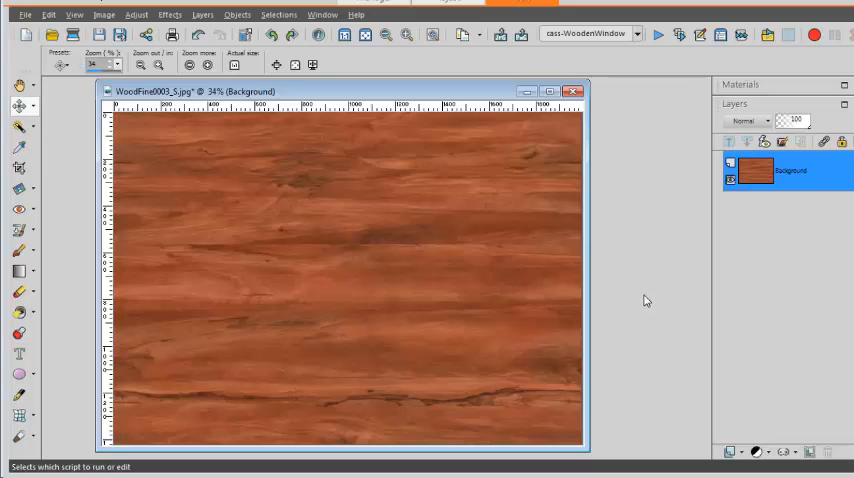
{"action": "mouse_move", "coordinate": [636, 140]}
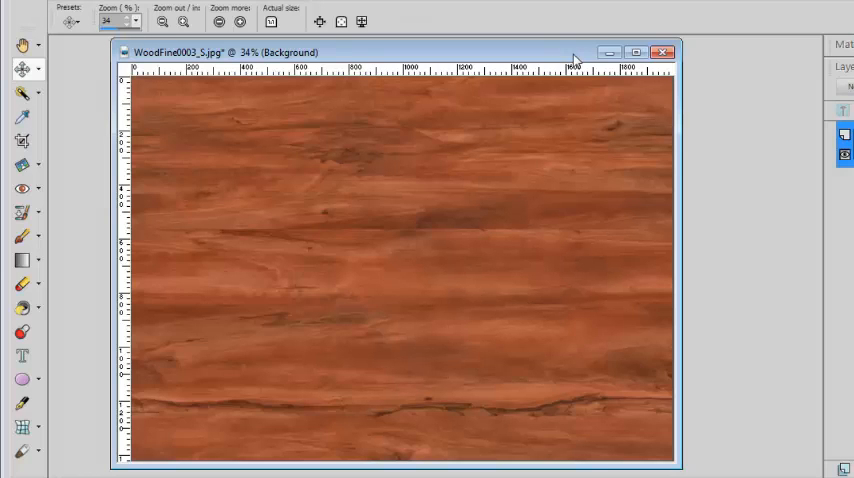
{"action": "mouse_move", "coordinate": [644, 104]}
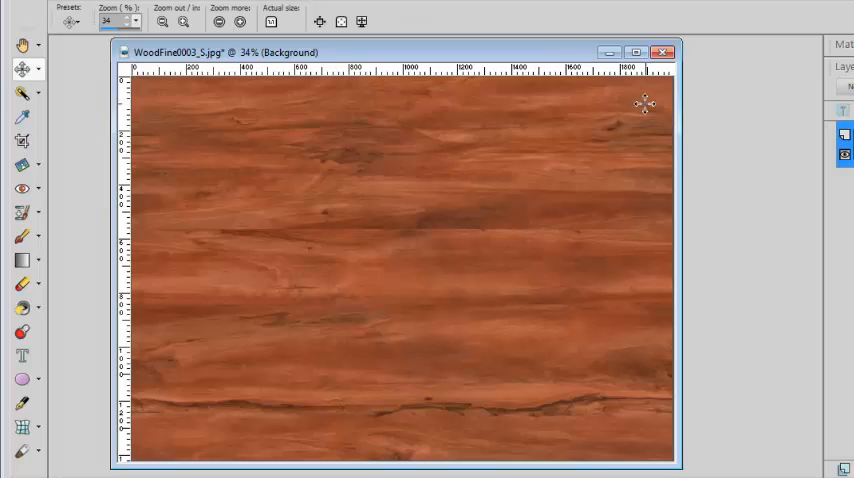
{"action": "mouse_move", "coordinate": [684, 138]}
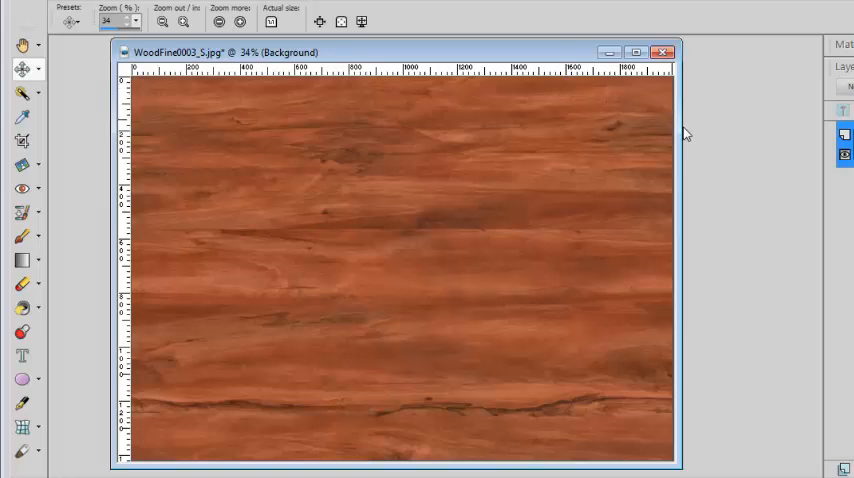
{"action": "mouse_move", "coordinate": [694, 104]}
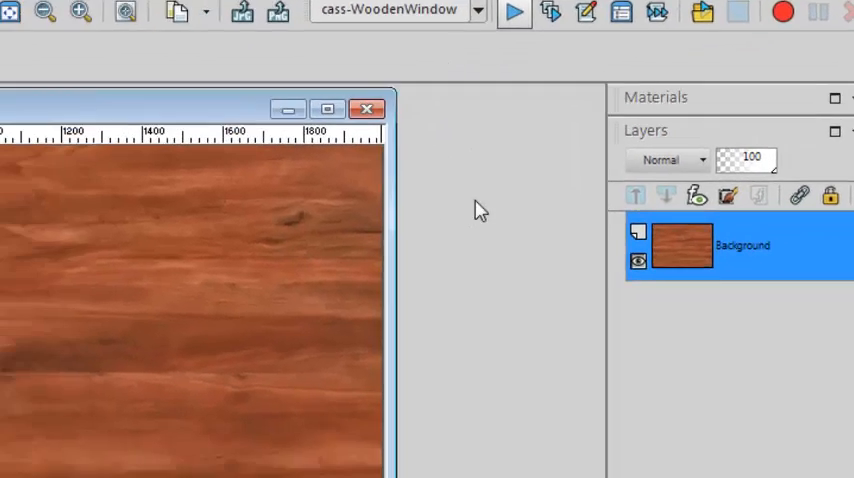
- Run the Wooden Window script and dismiss its introduction notice
{"action": "left_click", "coordinate": [512, 12]}
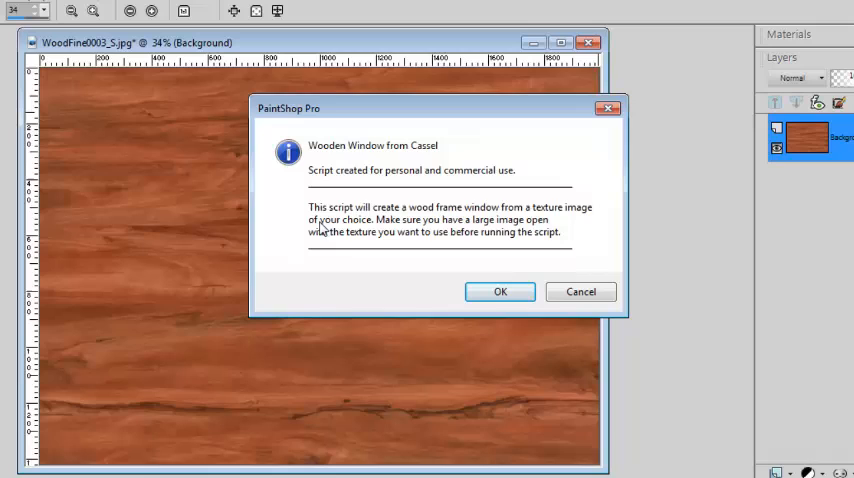
{"action": "mouse_move", "coordinate": [520, 262]}
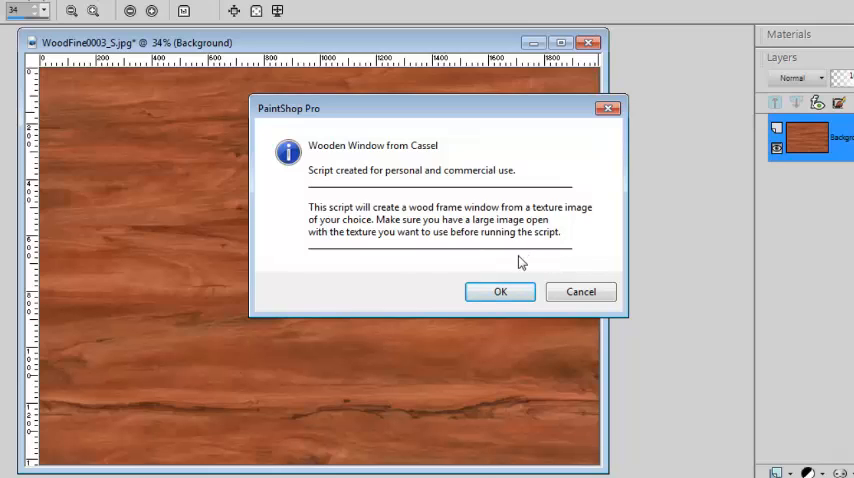
{"action": "mouse_move", "coordinate": [424, 390]}
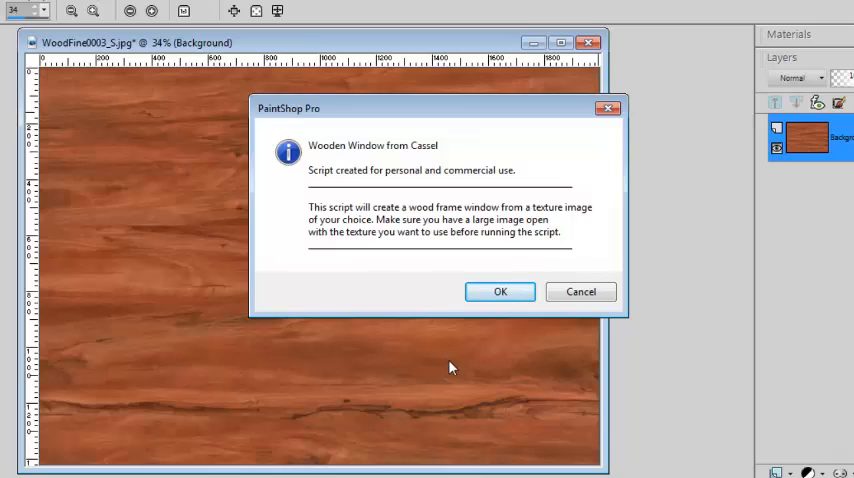
{"action": "mouse_move", "coordinate": [580, 292]}
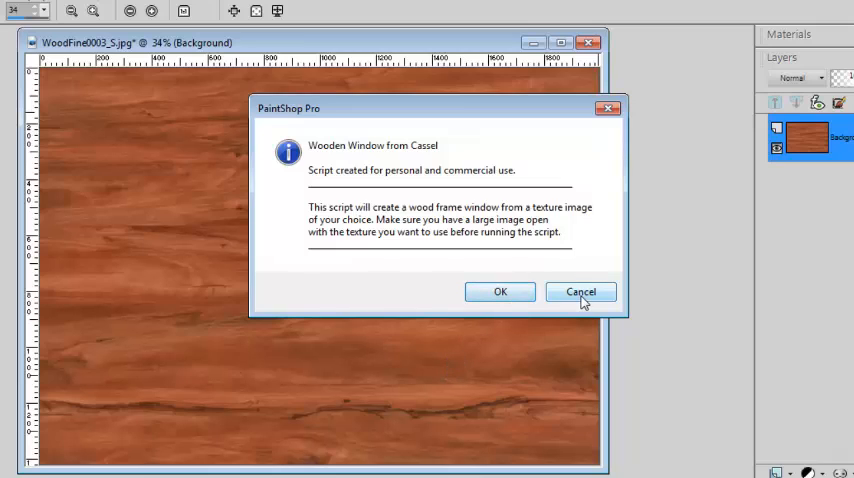
{"action": "mouse_move", "coordinate": [476, 344]}
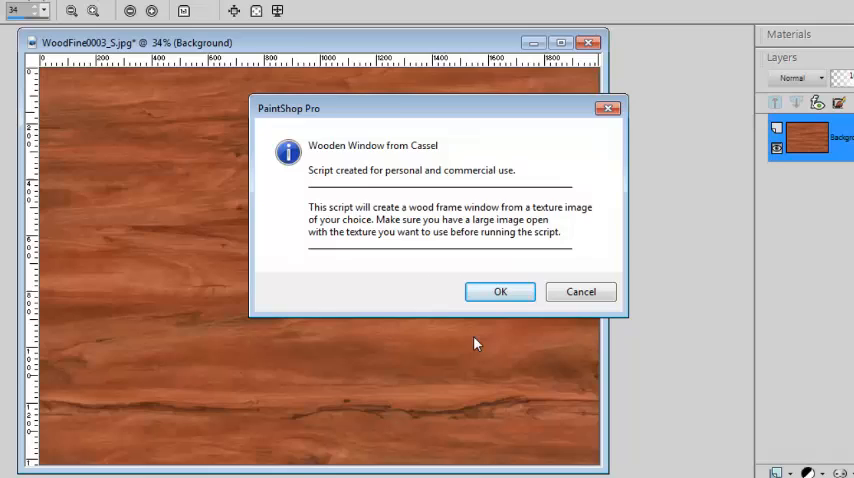
{"action": "left_click", "coordinate": [500, 292]}
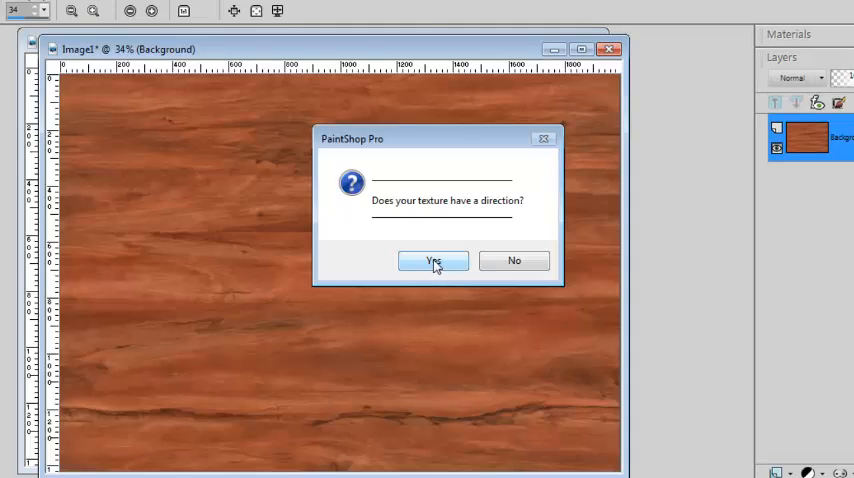
- Answer horizontal grain direction, a 3000 window width, and the window height
{"action": "left_click", "coordinate": [432, 260]}
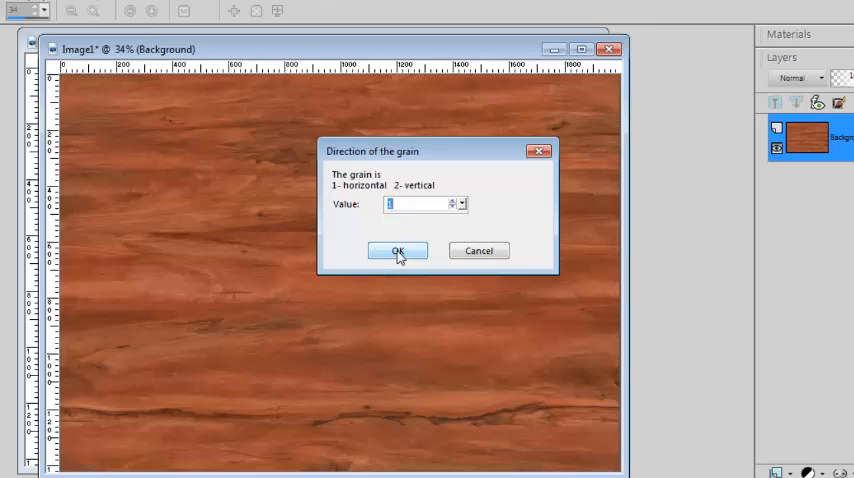
{"action": "left_click", "coordinate": [398, 250]}
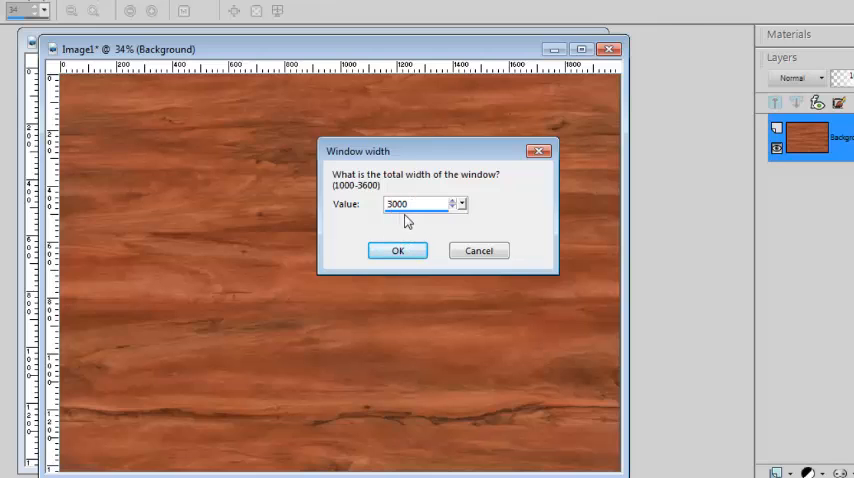
{"action": "mouse_move", "coordinate": [392, 228]}
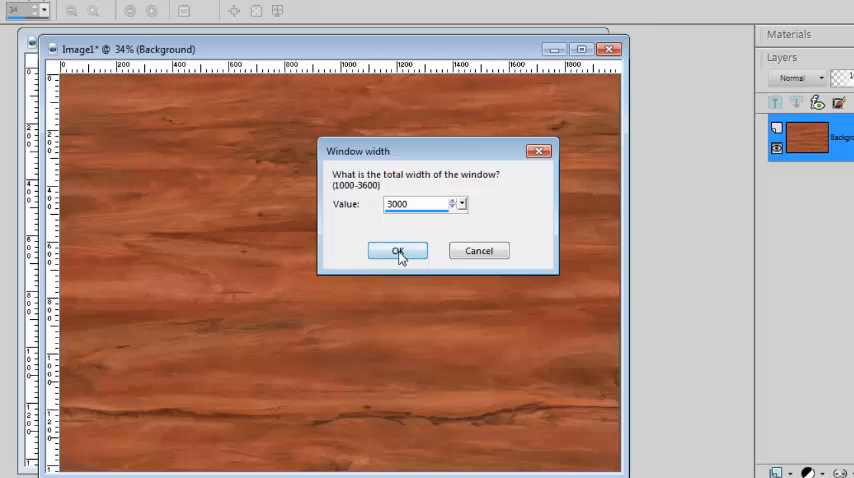
{"action": "left_click", "coordinate": [398, 250]}
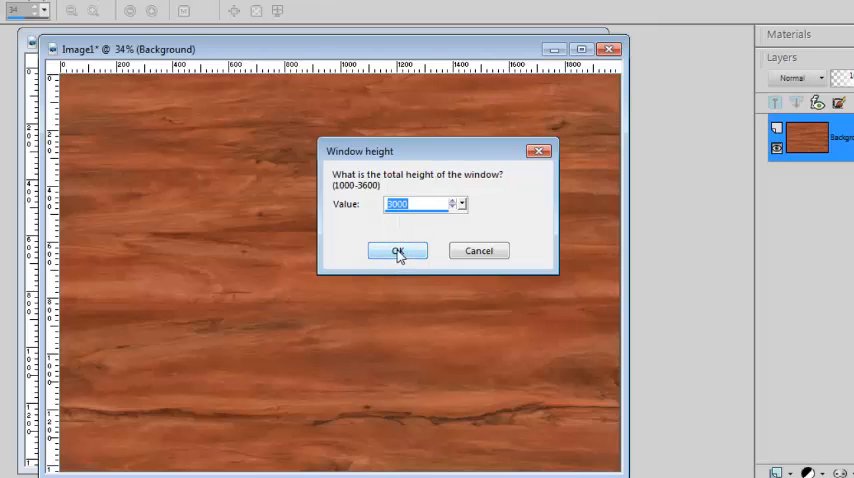
{"action": "left_click", "coordinate": [396, 250]}
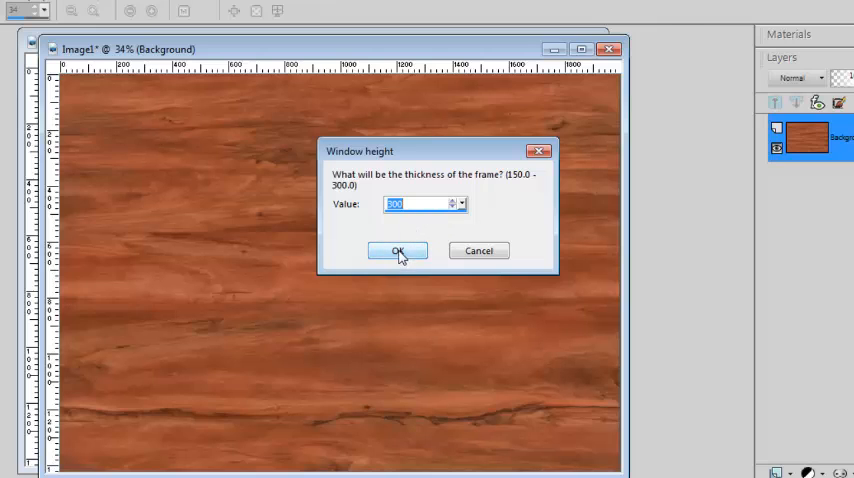
- Confirm the frame thickness, pane columns and pane rows for the script
{"action": "left_click", "coordinate": [398, 250]}
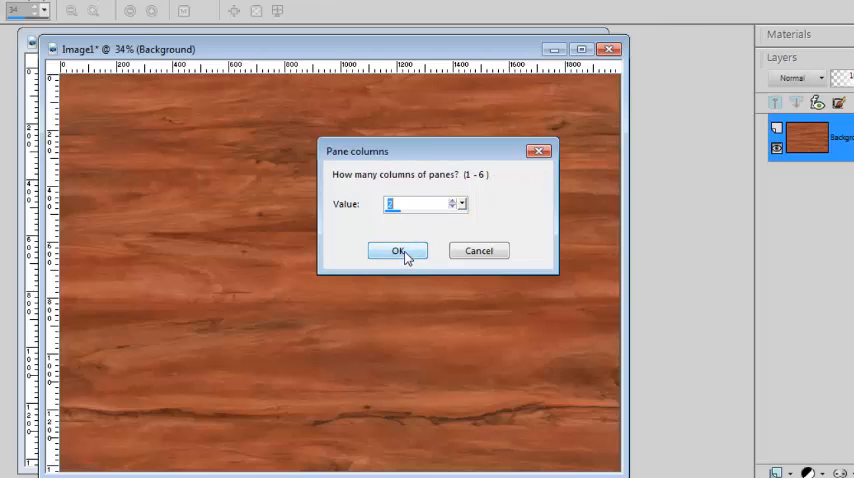
{"action": "mouse_move", "coordinate": [404, 208]}
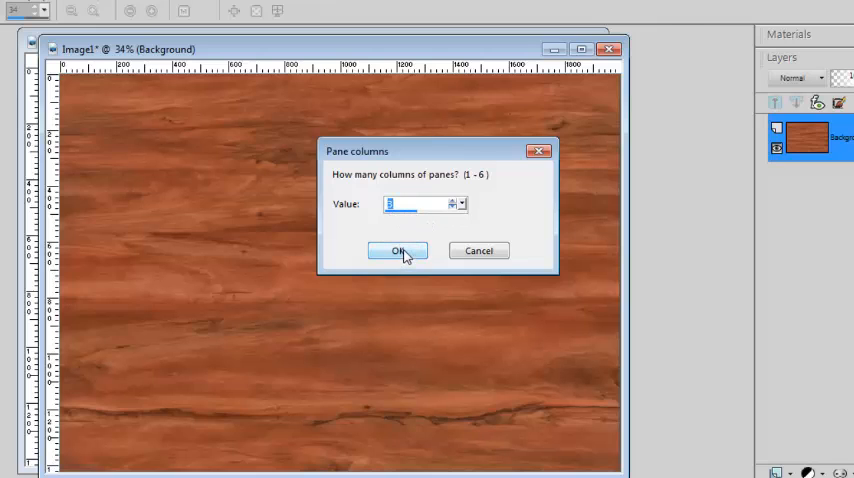
{"action": "left_click", "coordinate": [398, 250]}
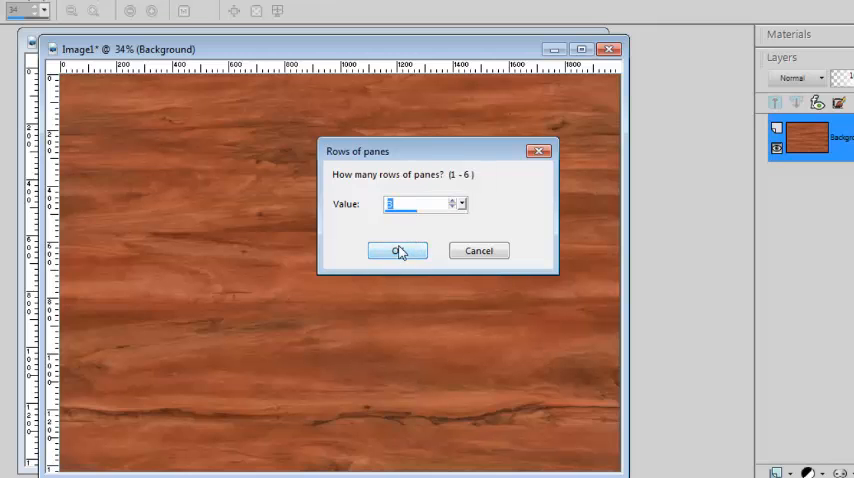
{"action": "left_click", "coordinate": [396, 250]}
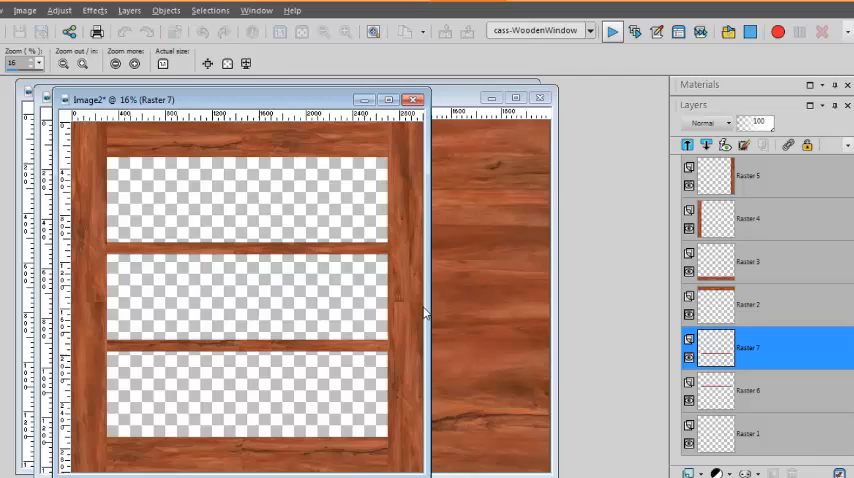
- Let the script draw the 3-by-3 grid and choose mitered corners for the frame
{"action": "left_click", "coordinate": [784, 218]}
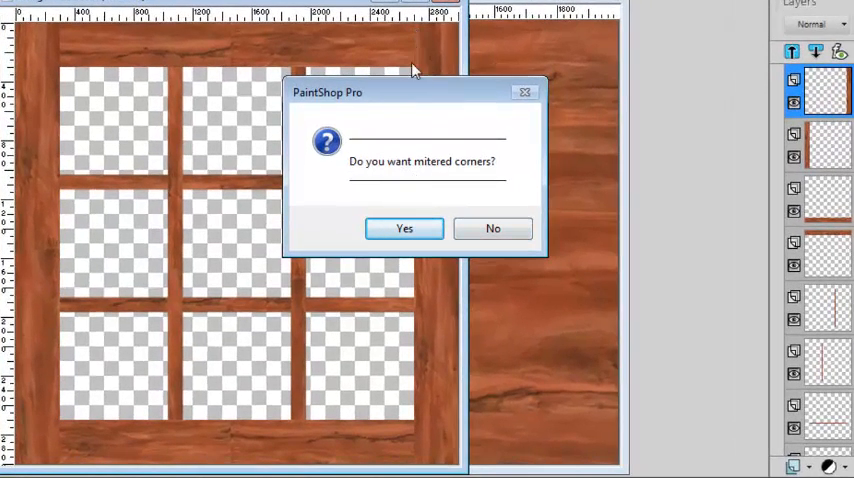
{"action": "mouse_move", "coordinate": [436, 110]}
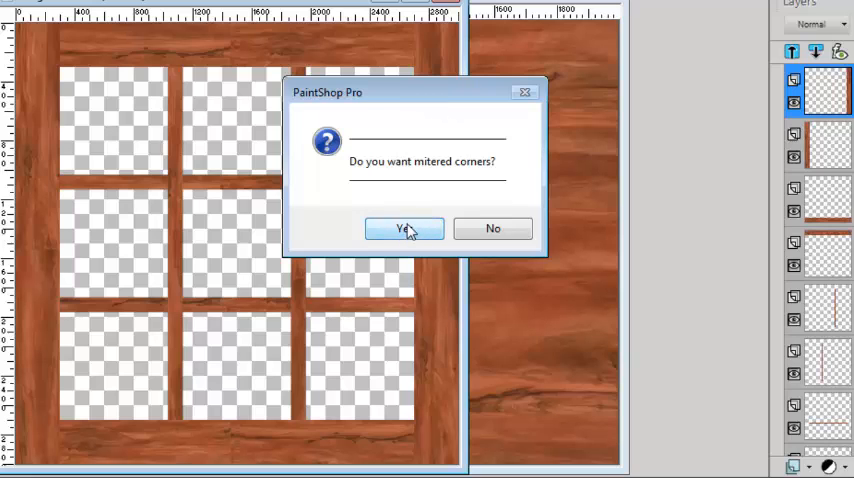
{"action": "left_click", "coordinate": [404, 228]}
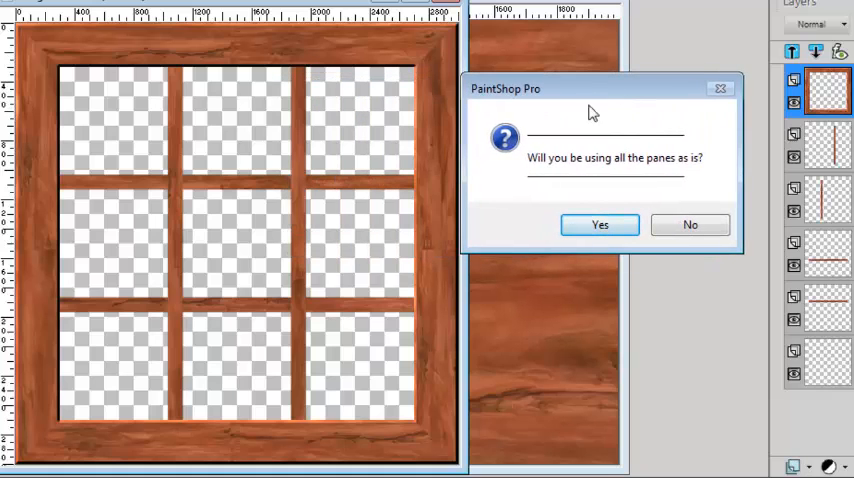
{"action": "mouse_move", "coordinate": [256, 296]}
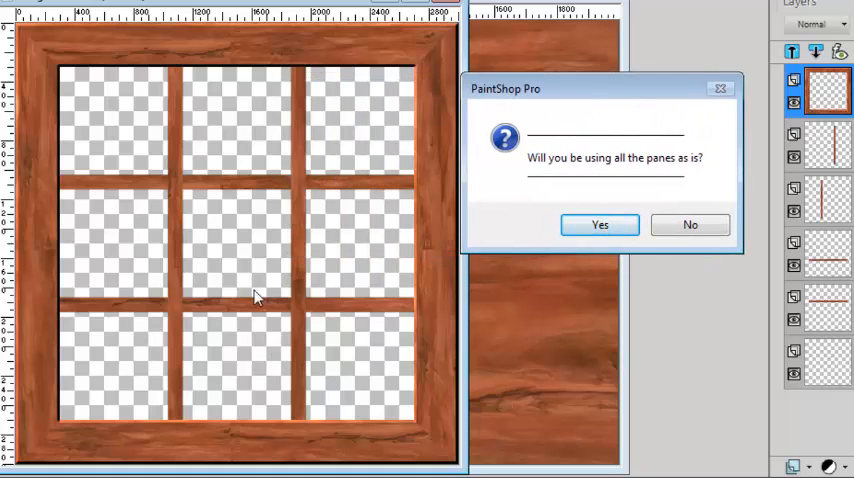
{"action": "mouse_move", "coordinate": [320, 320]}
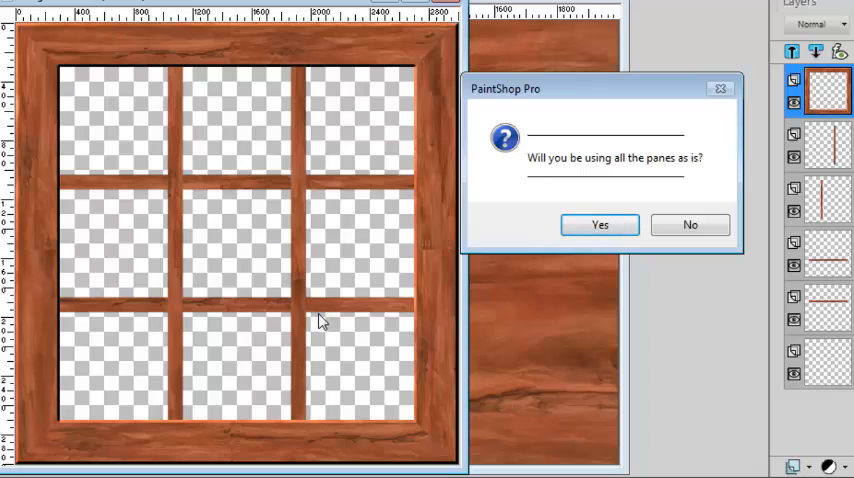
{"action": "mouse_move", "coordinate": [344, 310]}
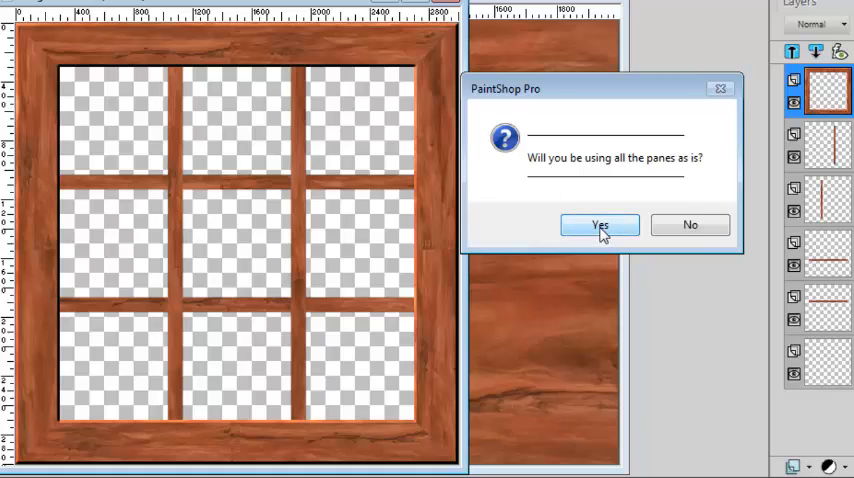
- Keep all panes as is and dismiss the script's closing message
{"action": "left_click", "coordinate": [600, 224]}
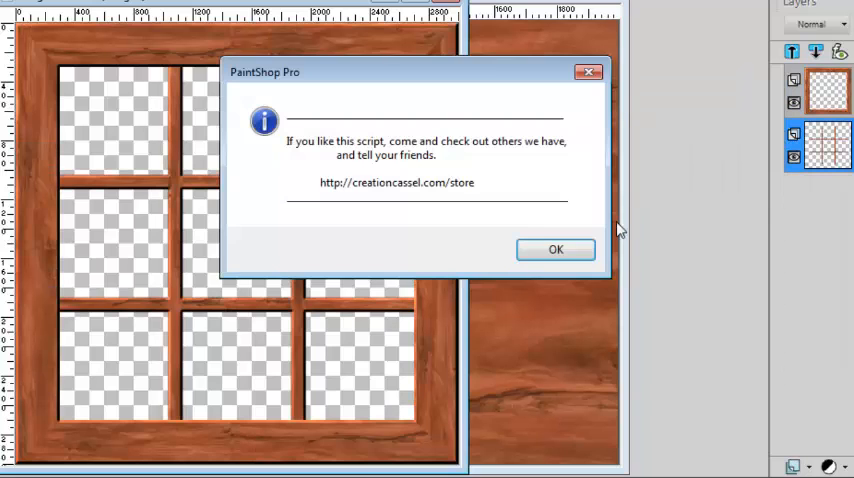
{"action": "left_click", "coordinate": [556, 248]}
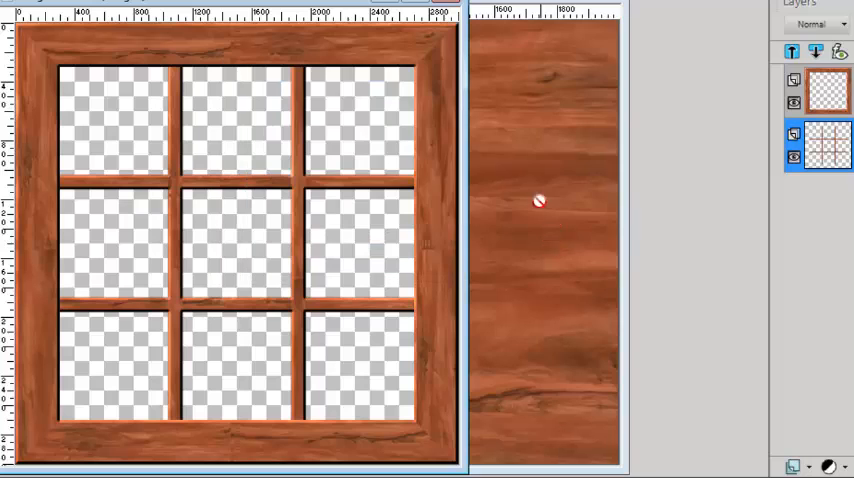
{"action": "mouse_move", "coordinate": [466, 236]}
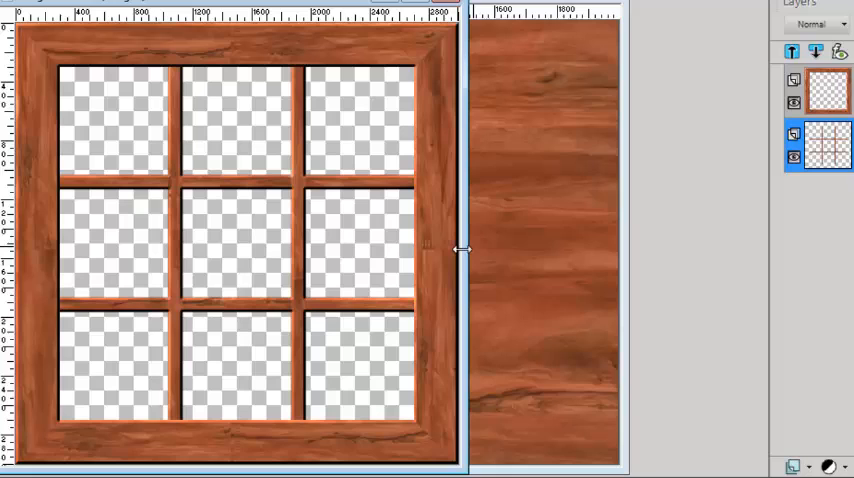
{"action": "mouse_move", "coordinate": [716, 260]}
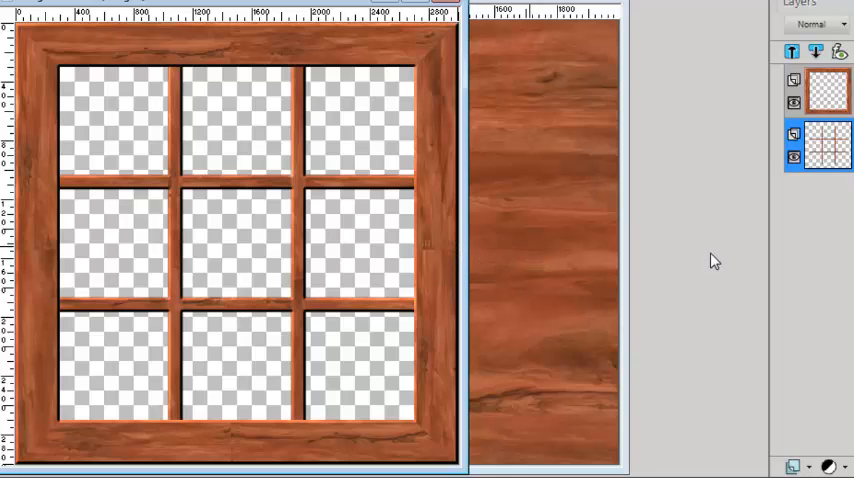
{"action": "mouse_move", "coordinate": [668, 200]}
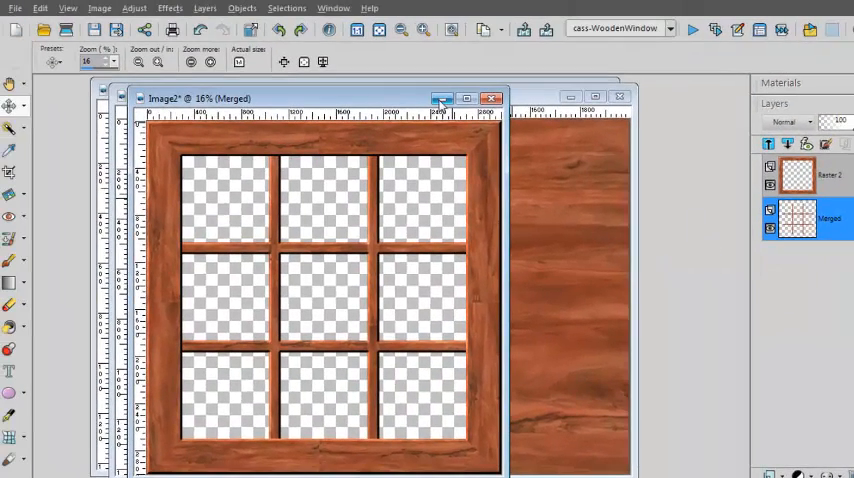
{"action": "mouse_move", "coordinate": [442, 100]}
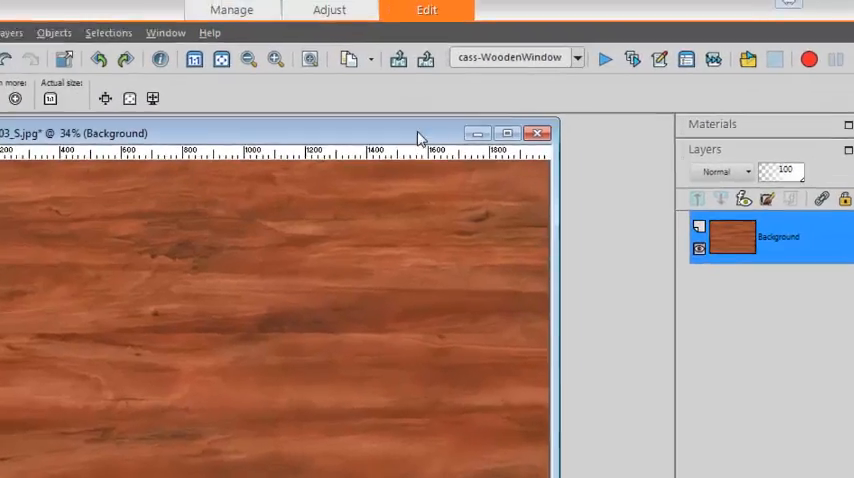
- Rerun the Wooden Window script on the texture and confirm the grain direction
{"action": "left_click", "coordinate": [604, 60]}
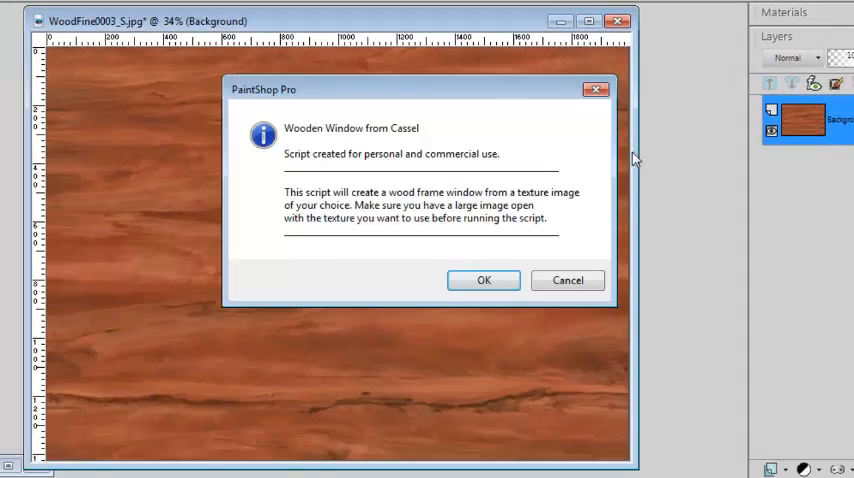
{"action": "left_click", "coordinate": [482, 280]}
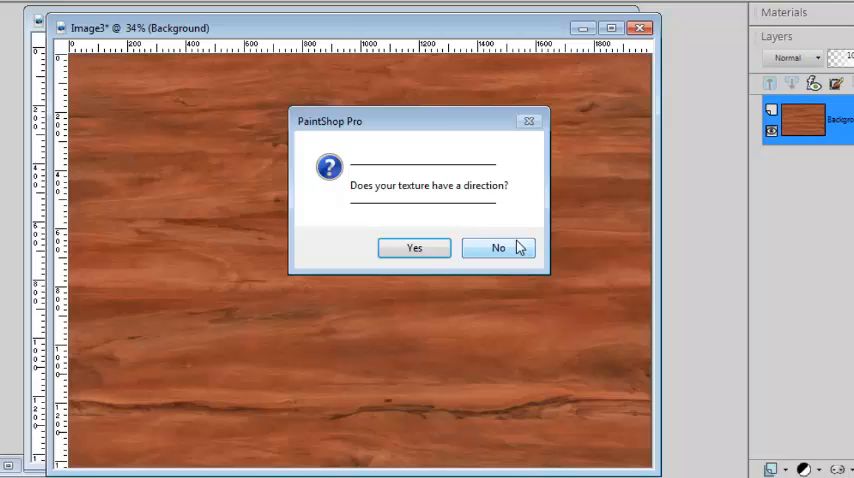
{"action": "left_click", "coordinate": [414, 248]}
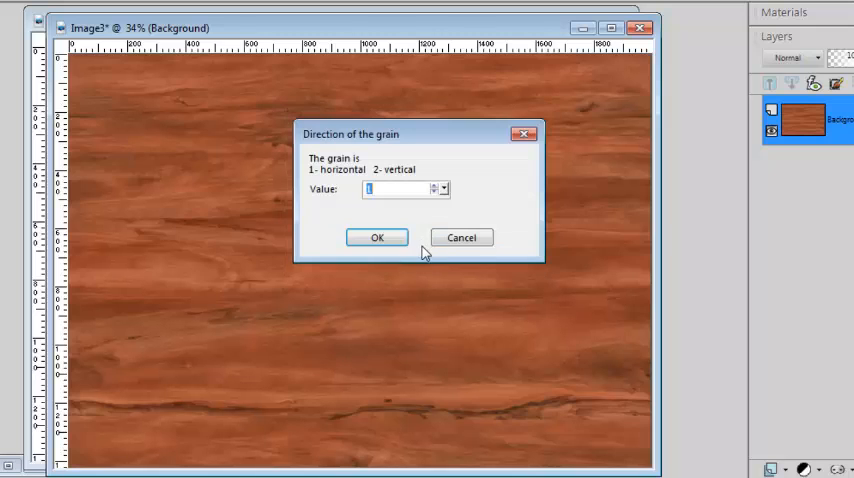
{"action": "left_click", "coordinate": [376, 236]}
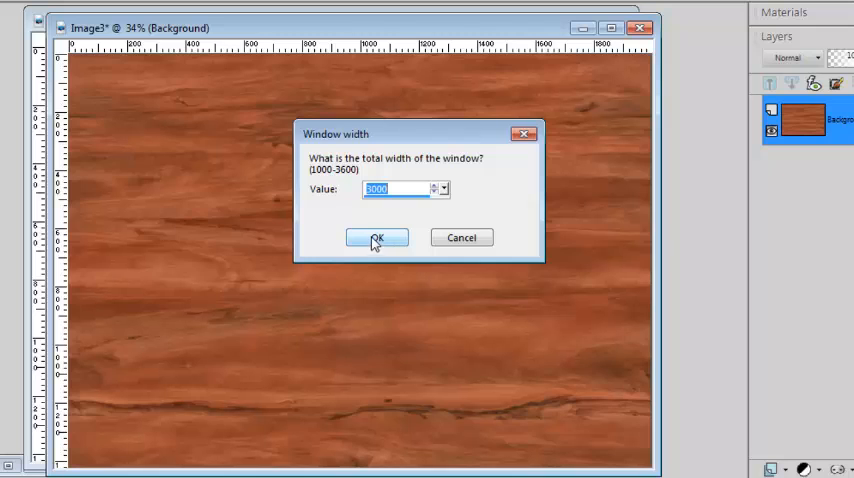
- Accept the window width and frame thickness, then confirm the pane columns and rows
{"action": "left_click", "coordinate": [376, 236]}
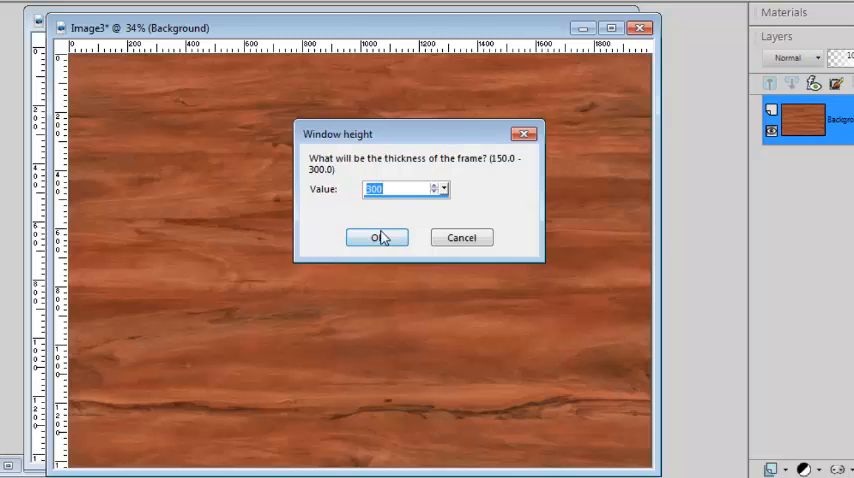
{"action": "left_click", "coordinate": [376, 236]}
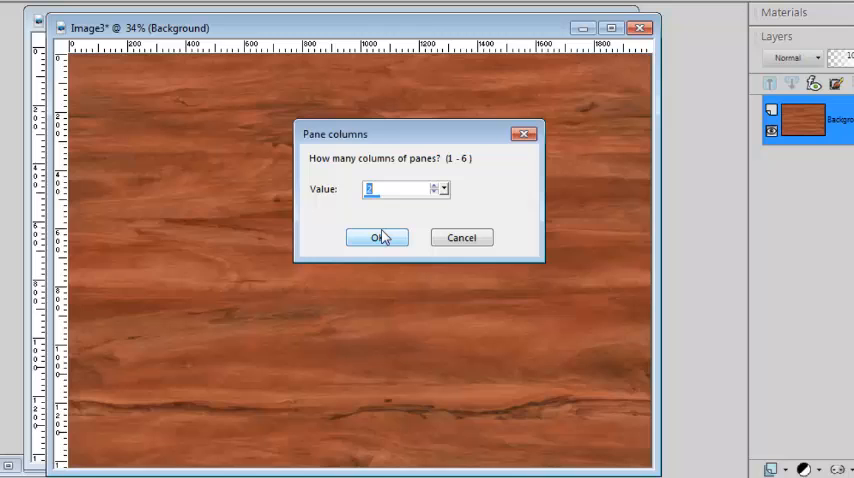
{"action": "mouse_move", "coordinate": [420, 204]}
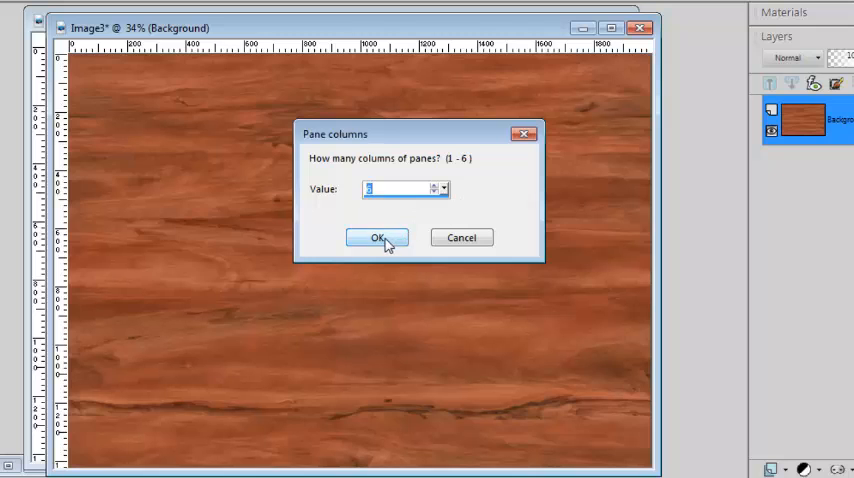
{"action": "left_click", "coordinate": [376, 236]}
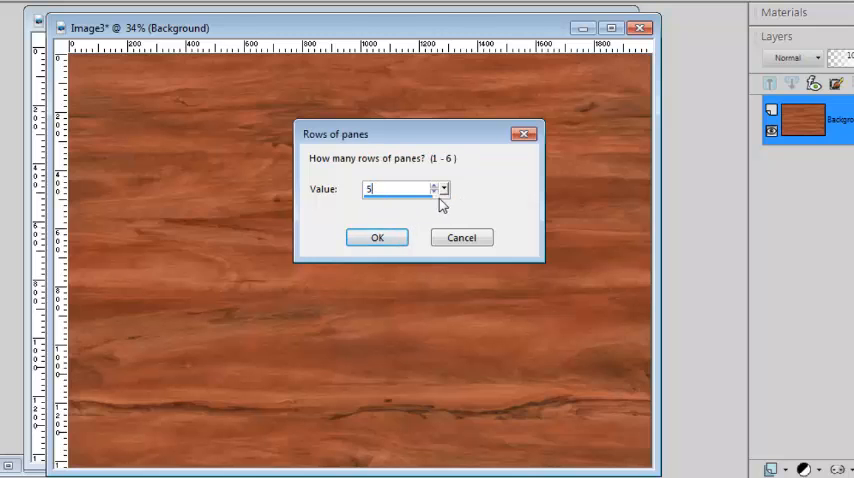
{"action": "left_click", "coordinate": [376, 236]}
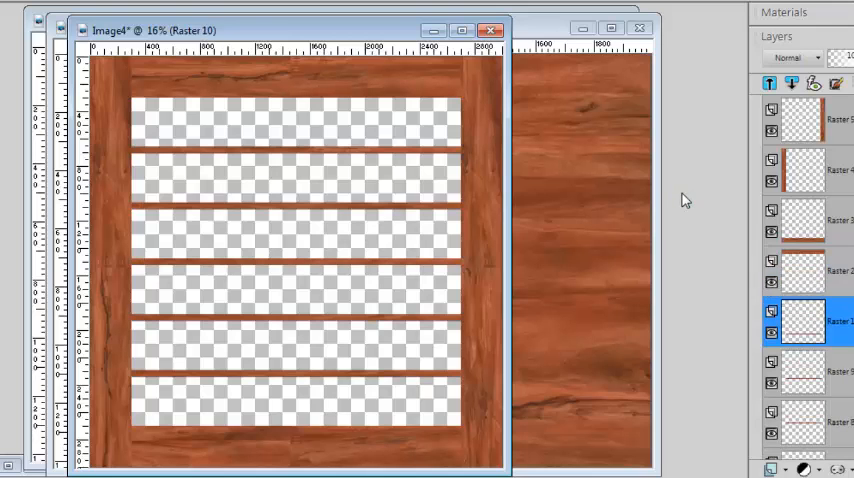
- Choose mitered corners, then answer No to using all the panes as is
{"action": "left_click", "coordinate": [804, 168]}
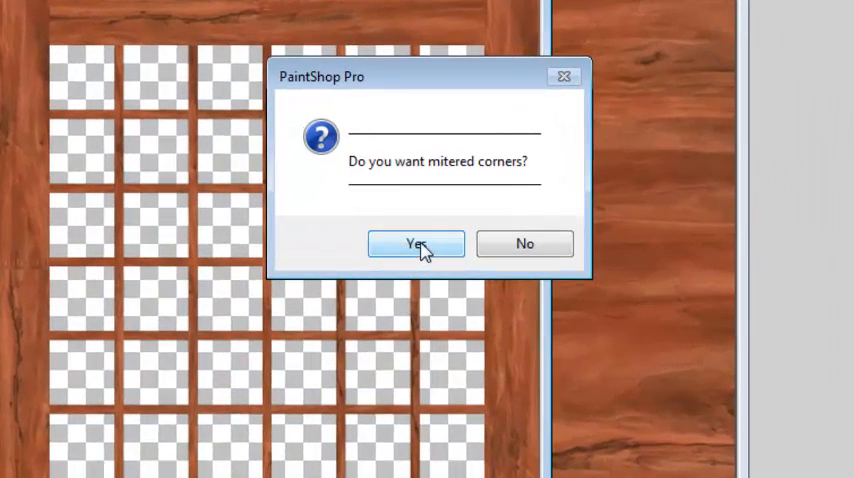
{"action": "left_click", "coordinate": [416, 244]}
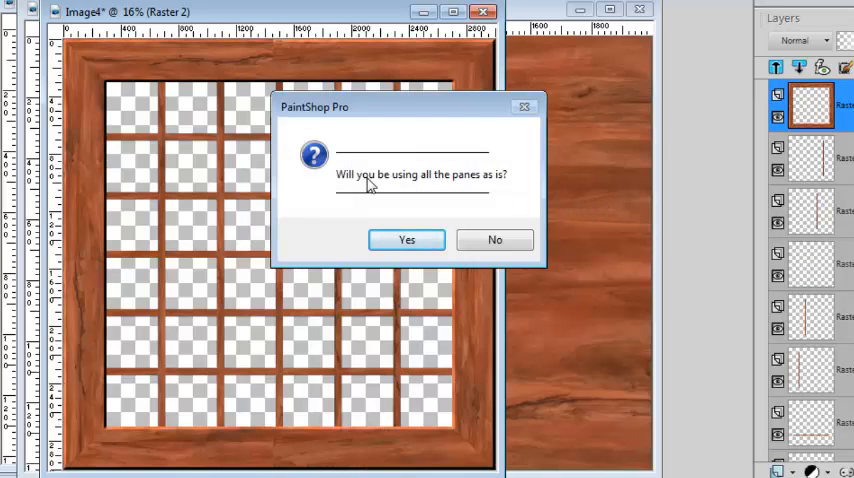
{"action": "mouse_move", "coordinate": [364, 330]}
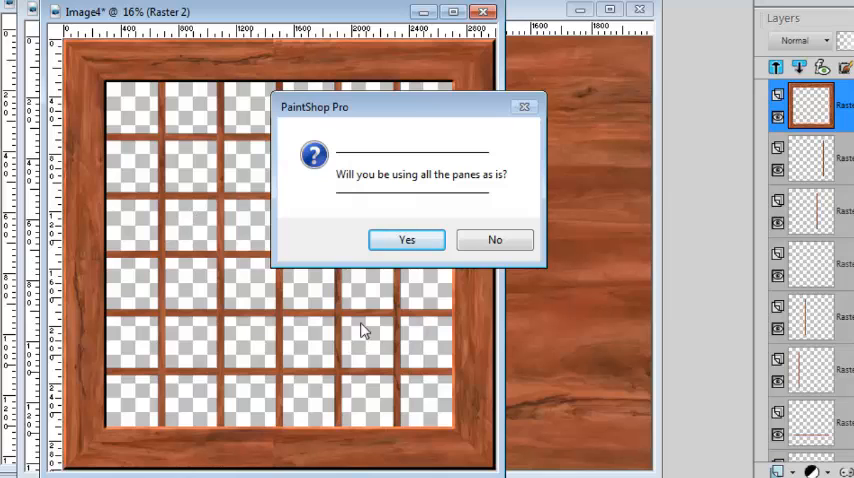
{"action": "mouse_move", "coordinate": [458, 210]}
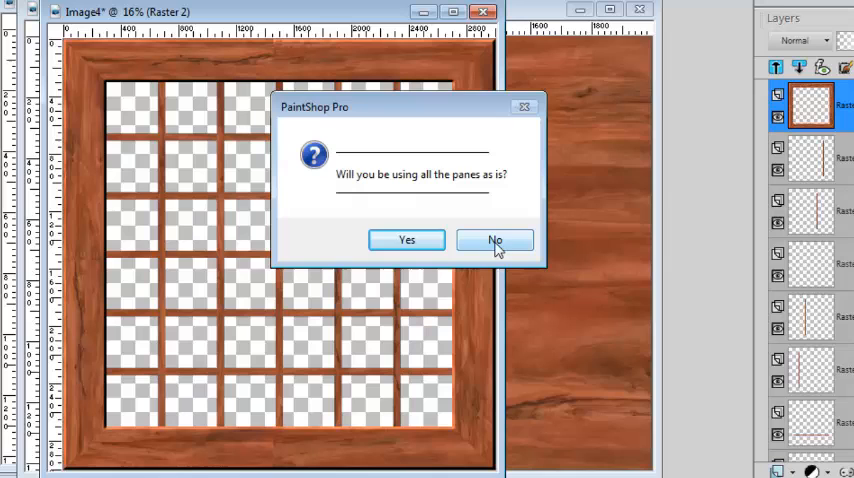
{"action": "left_click", "coordinate": [494, 240]}
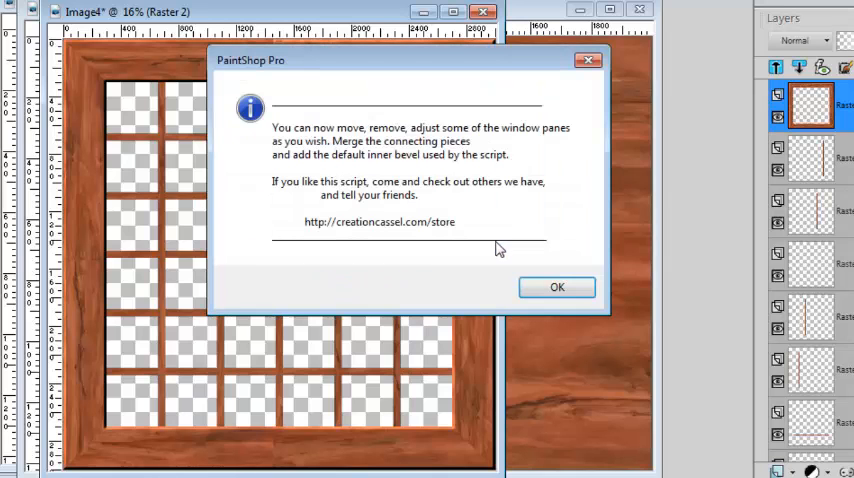
{"action": "mouse_move", "coordinate": [460, 222]}
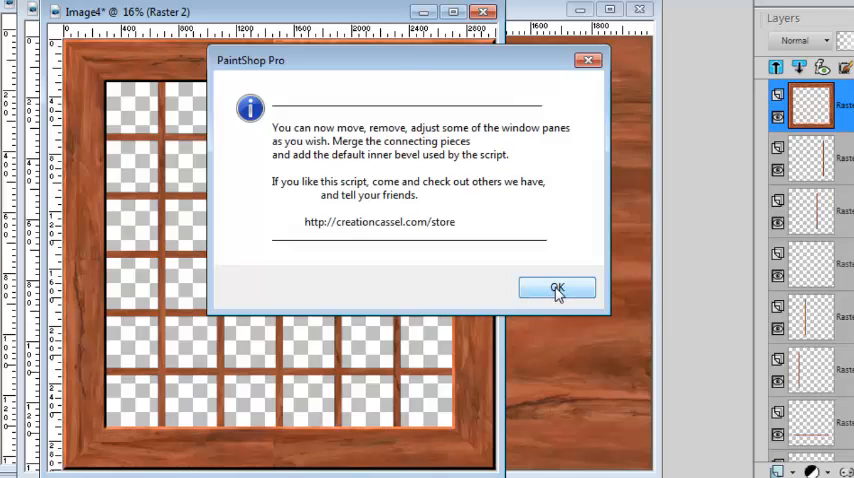
- Close the script message and hide the outer wood frame layer Raster 2
{"action": "left_click", "coordinate": [556, 288]}
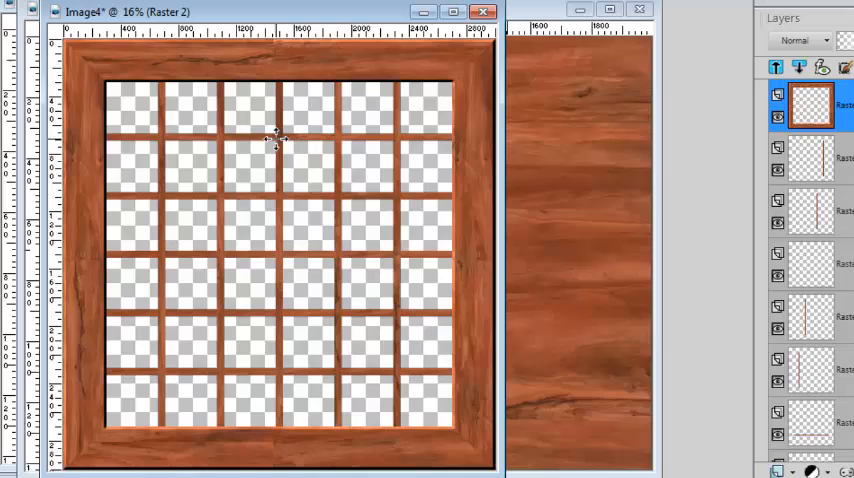
{"action": "mouse_move", "coordinate": [350, 200]}
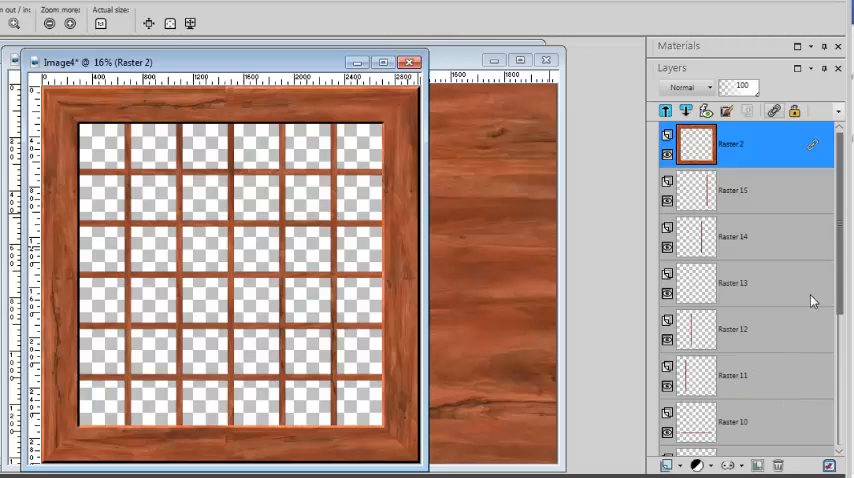
{"action": "scroll", "scroll_direction": "down", "scroll_amount": 3}
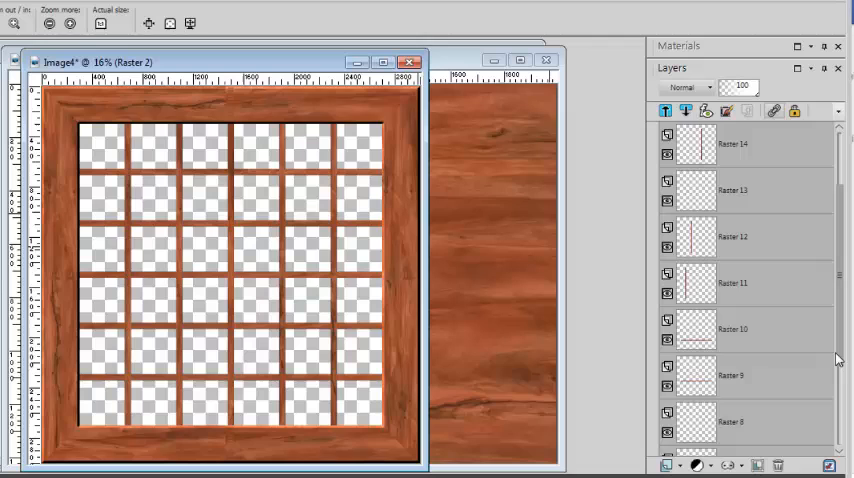
{"action": "scroll", "scroll_direction": "down", "scroll_amount": 3}
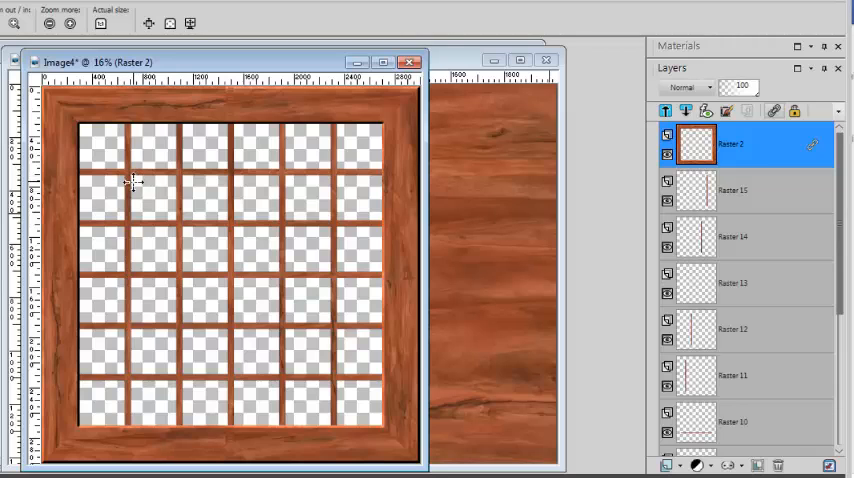
{"action": "mouse_move", "coordinate": [630, 204]}
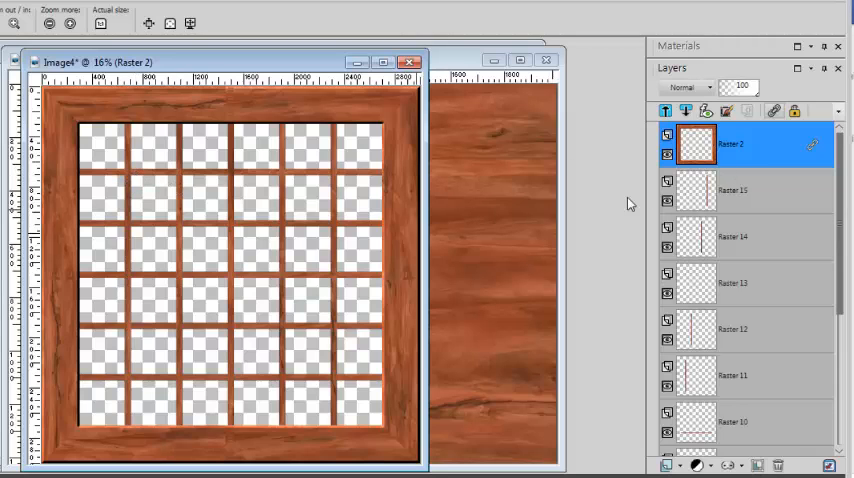
{"action": "mouse_move", "coordinate": [668, 160]}
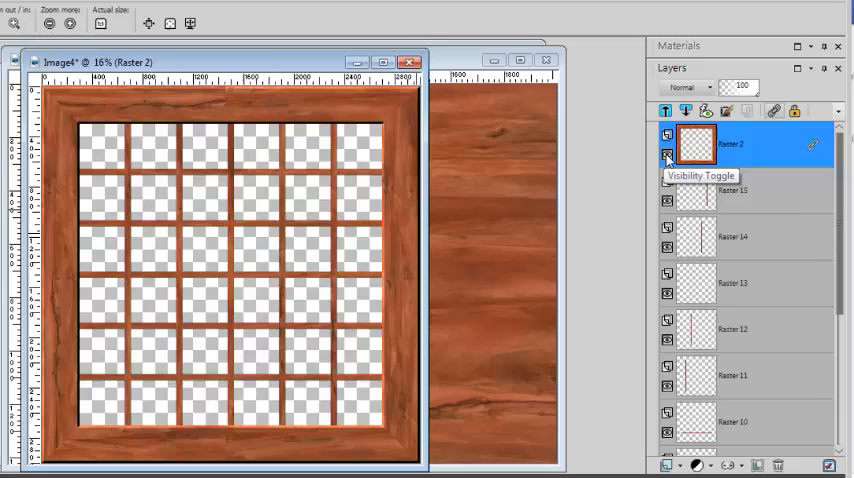
{"action": "left_click", "coordinate": [666, 156]}
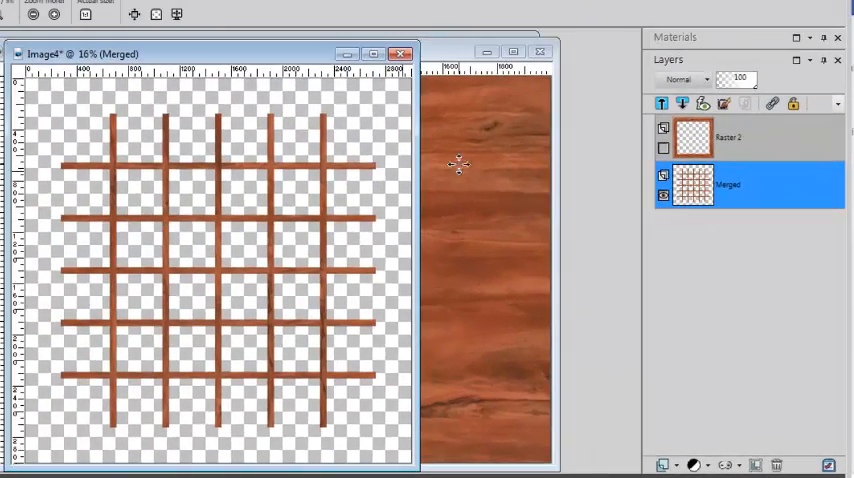
- Switch to the rectangular Selection tool with a Square selection type
{"action": "left_click", "coordinate": [36, 164]}
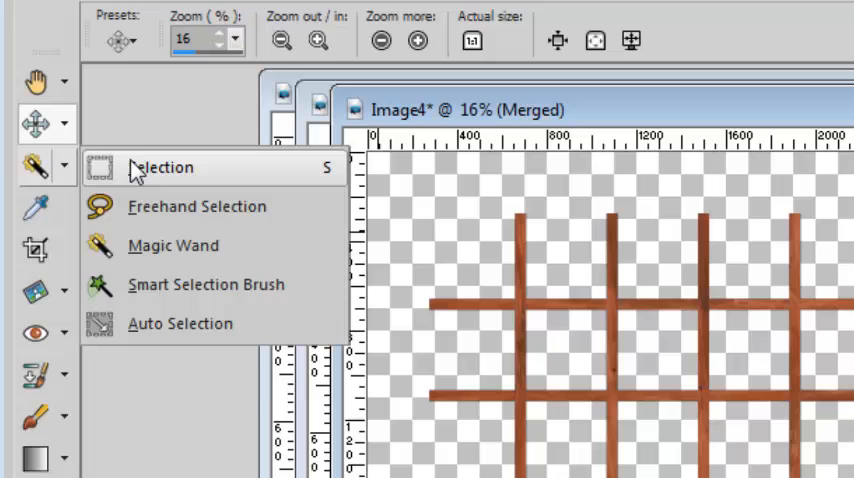
{"action": "left_click", "coordinate": [164, 168]}
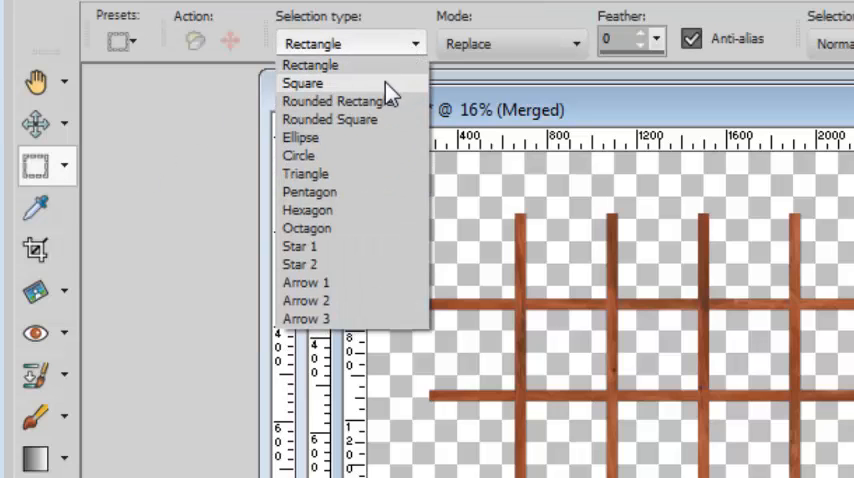
{"action": "left_click", "coordinate": [302, 84]}
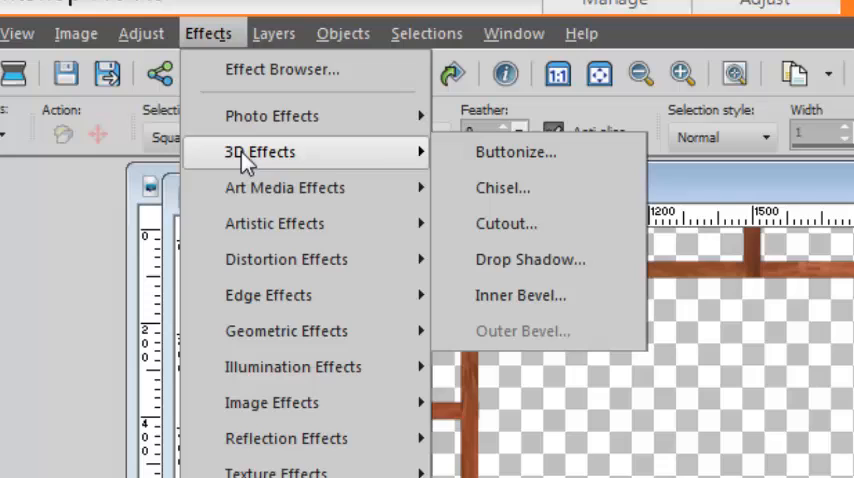
{"action": "mouse_move", "coordinate": [520, 296]}
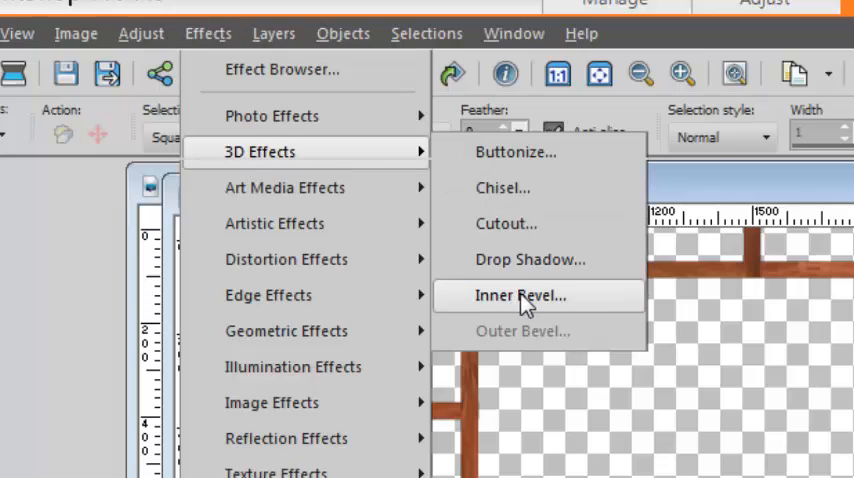
- Apply an Inner Bevel with Width 20 and Depth 42 to the remaining bars
{"action": "left_click", "coordinate": [520, 296]}
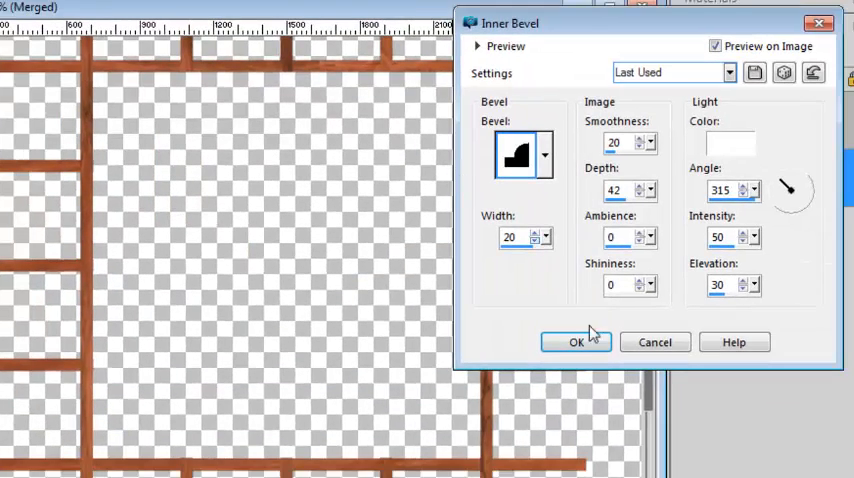
{"action": "left_click", "coordinate": [576, 342]}
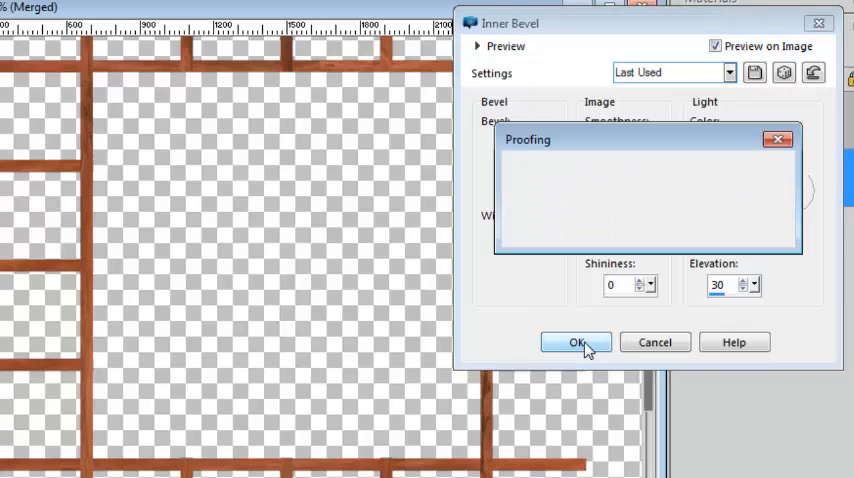
{"action": "left_click", "coordinate": [778, 140]}
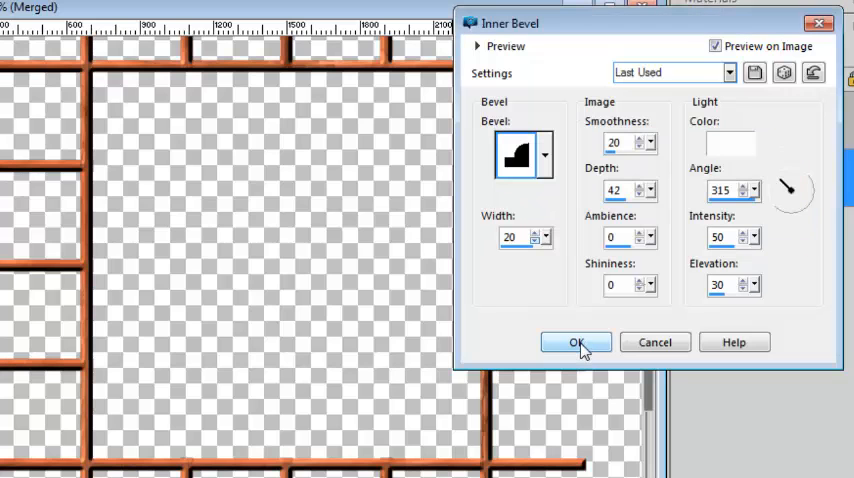
{"action": "left_click", "coordinate": [576, 342]}
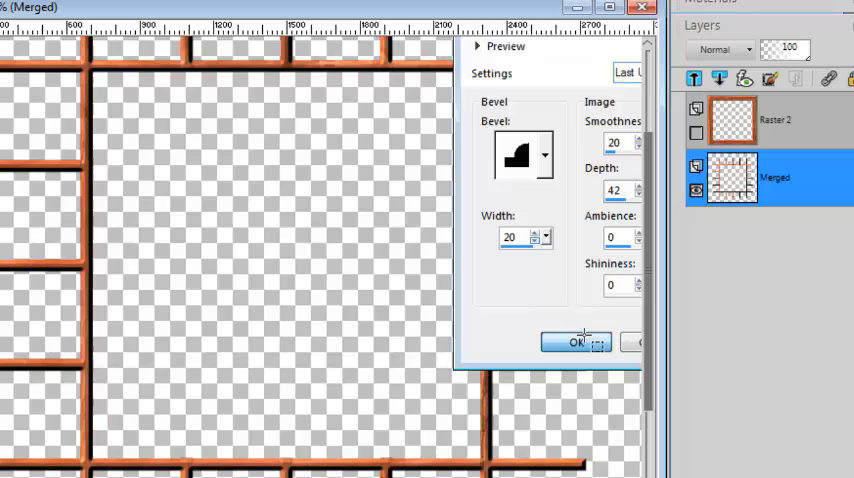
{"action": "left_click", "coordinate": [576, 342]}
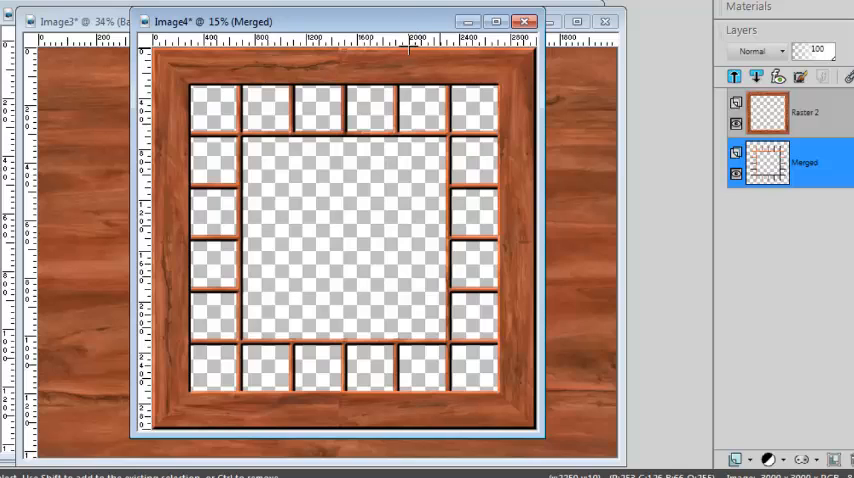
{"action": "mouse_move", "coordinate": [420, 30]}
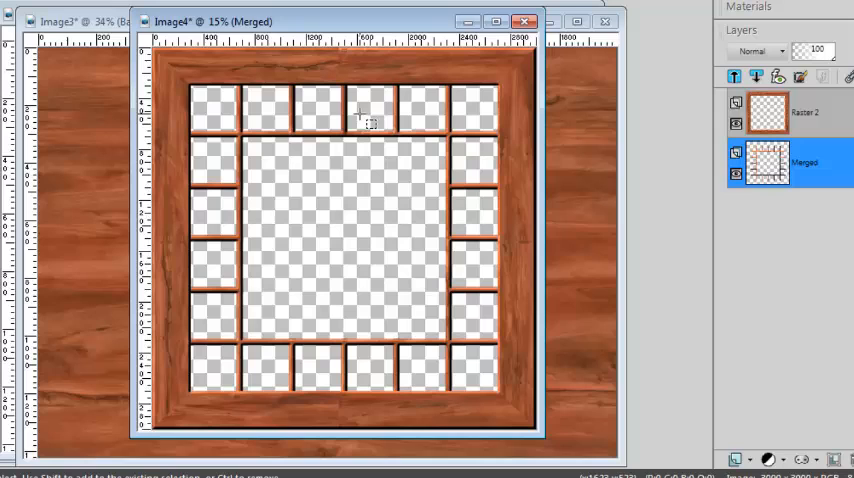
{"action": "mouse_move", "coordinate": [478, 368]}
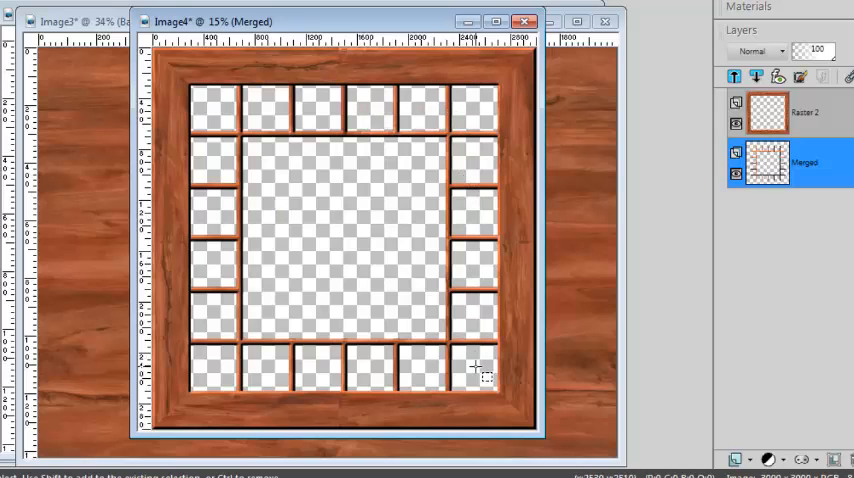
{"action": "mouse_move", "coordinate": [372, 304]}
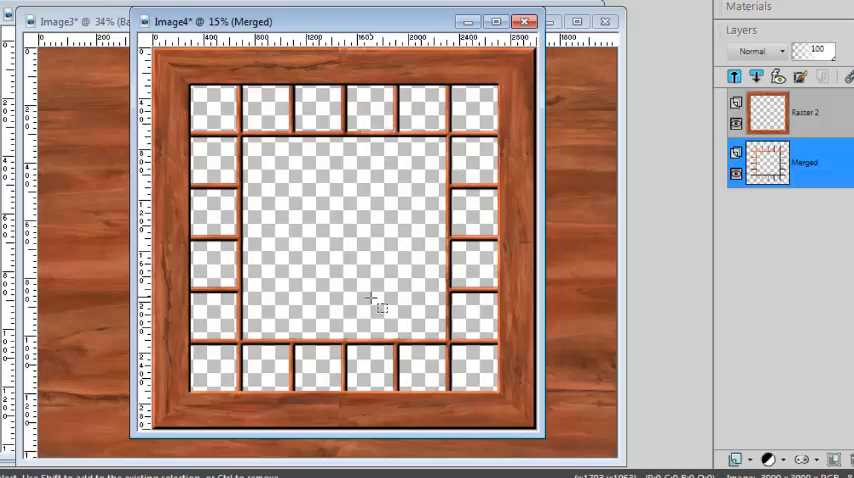